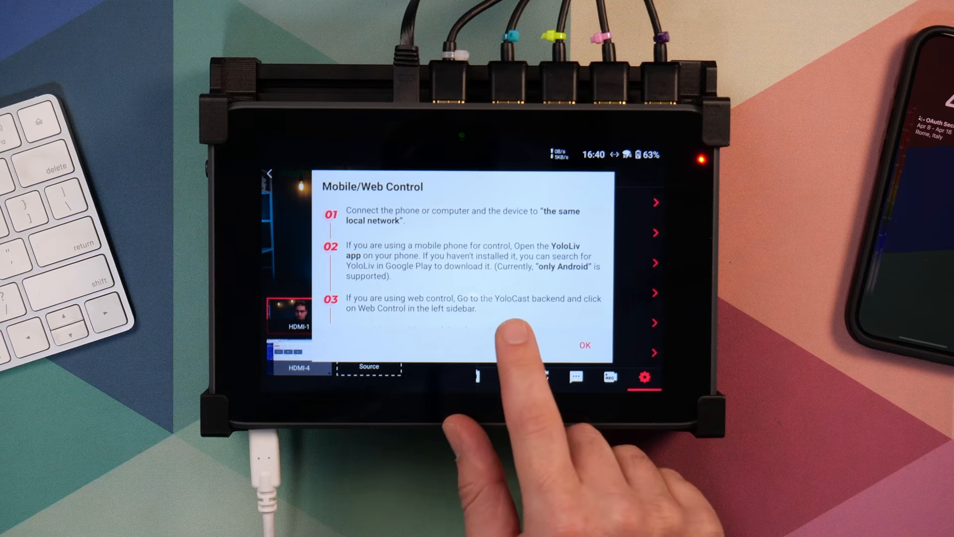
{"action": "mouse_move", "coordinate": [496, 353]}
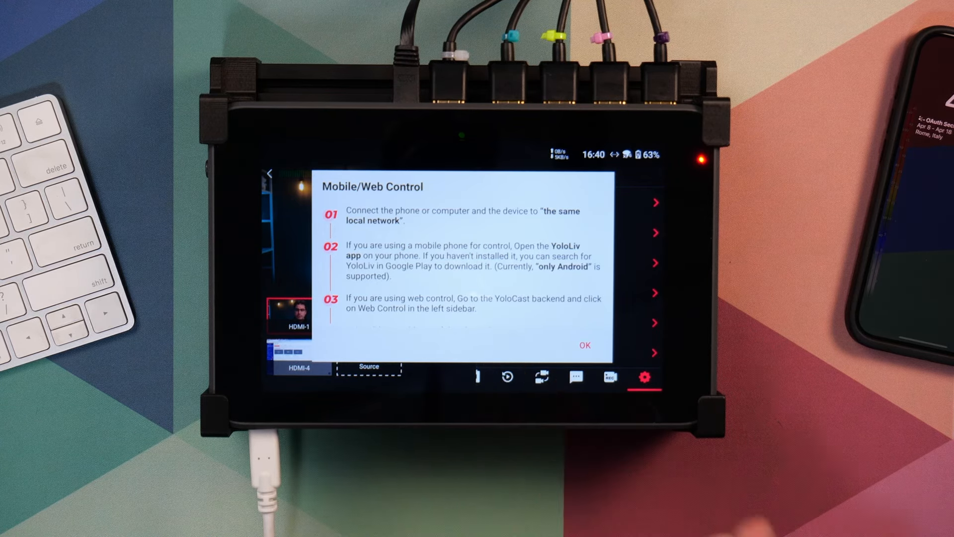
Dismiss the YoloBox Ultra's Mobile/Web Control connection instructions.
{"action": "left_click", "coordinate": [584, 345]}
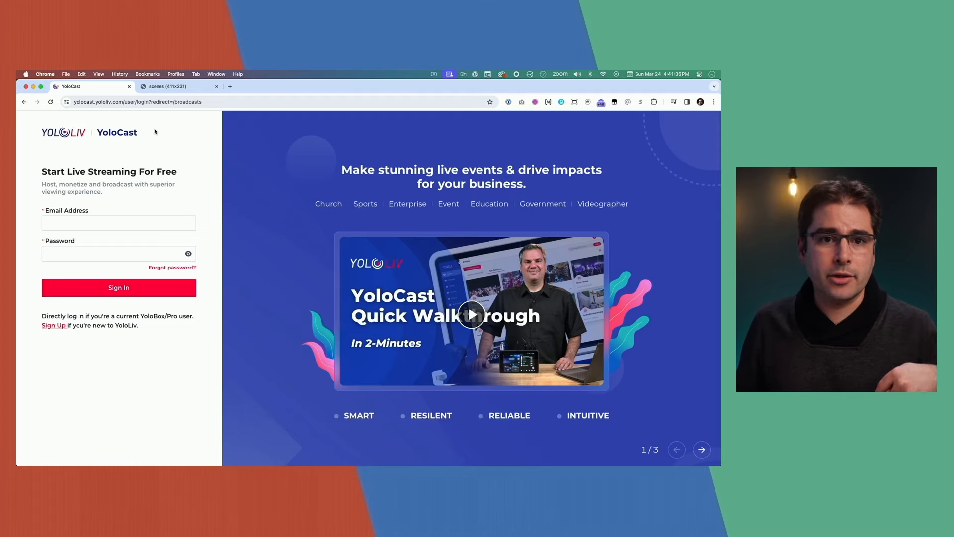
Sign in to YoloCast with the account credentials and go to Web Control's connection page.
{"action": "left_click", "coordinate": [119, 223]}
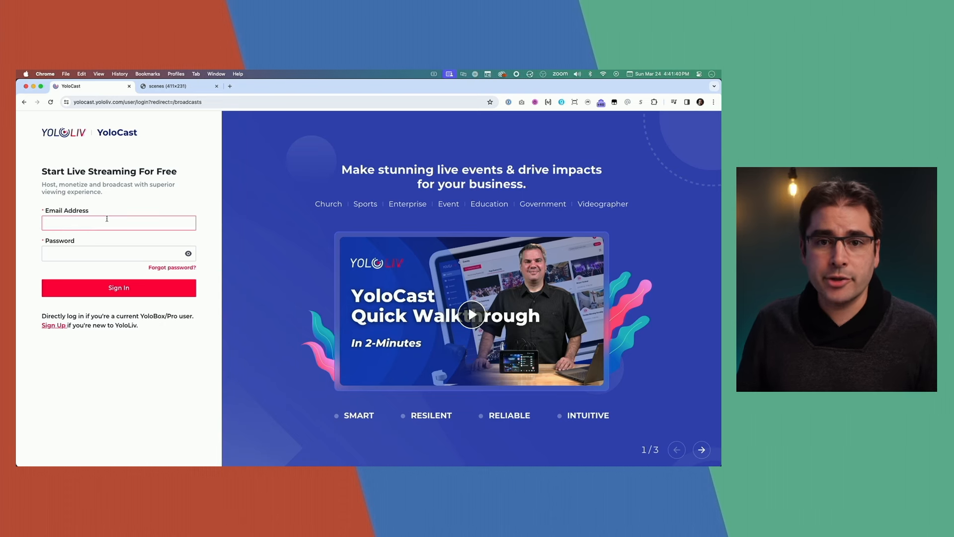
{"action": "left_click", "coordinate": [119, 287]}
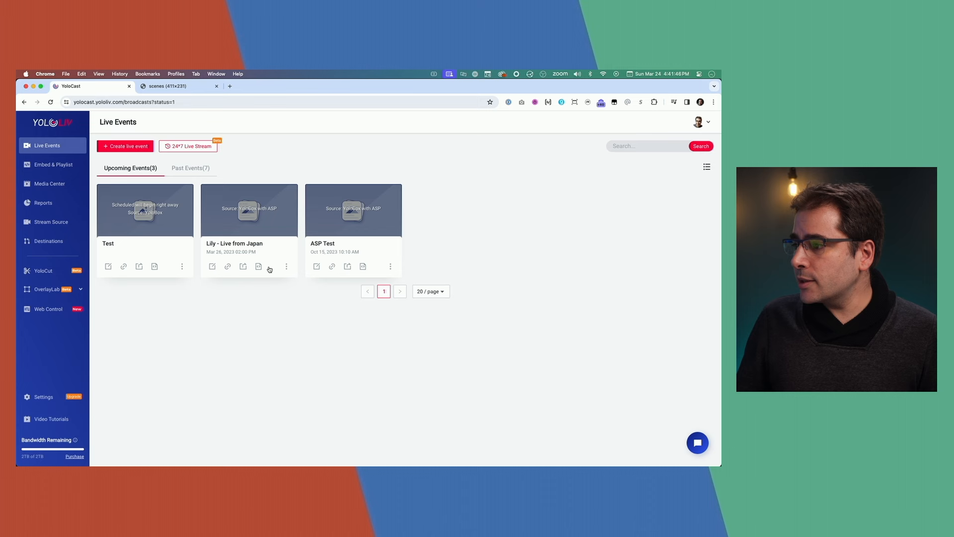
{"action": "mouse_move", "coordinate": [73, 197]}
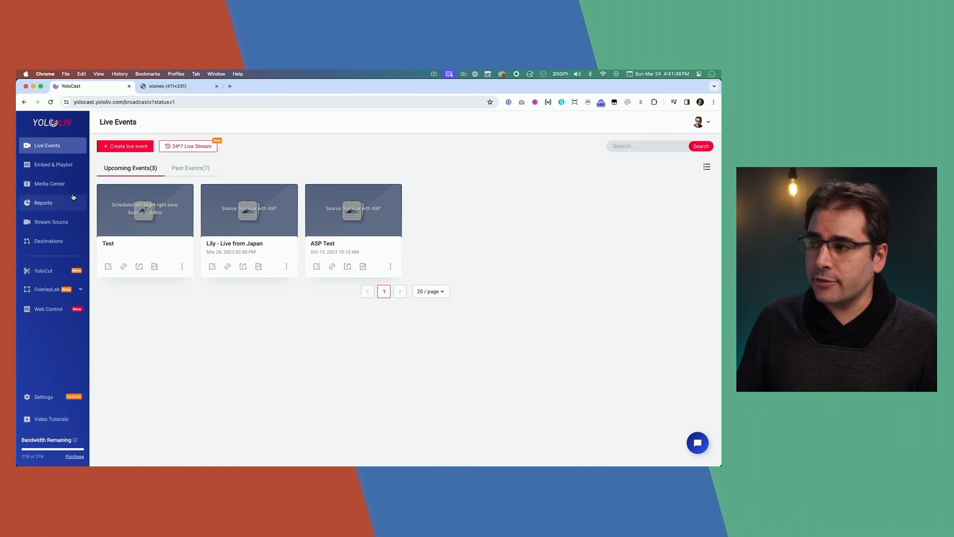
{"action": "mouse_move", "coordinate": [49, 218]}
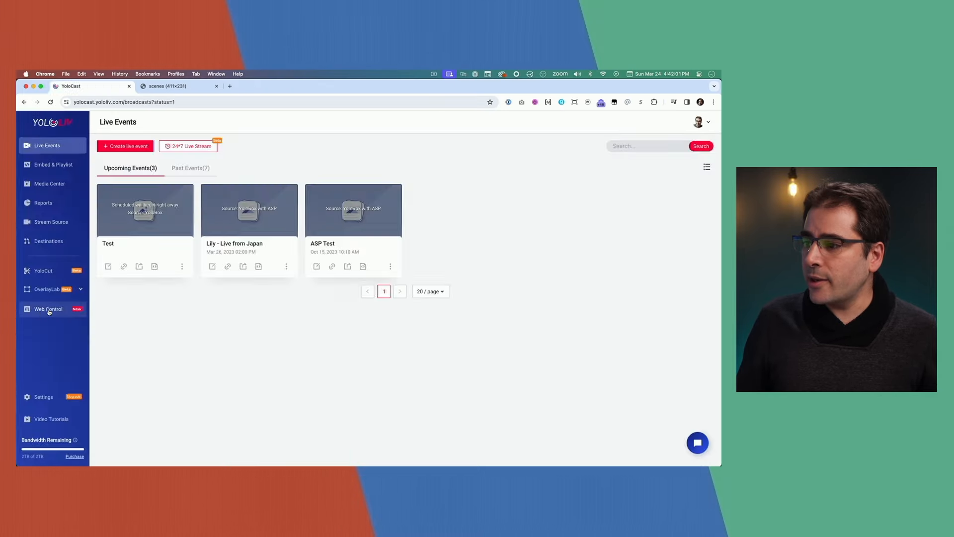
{"action": "left_click", "coordinate": [48, 309]}
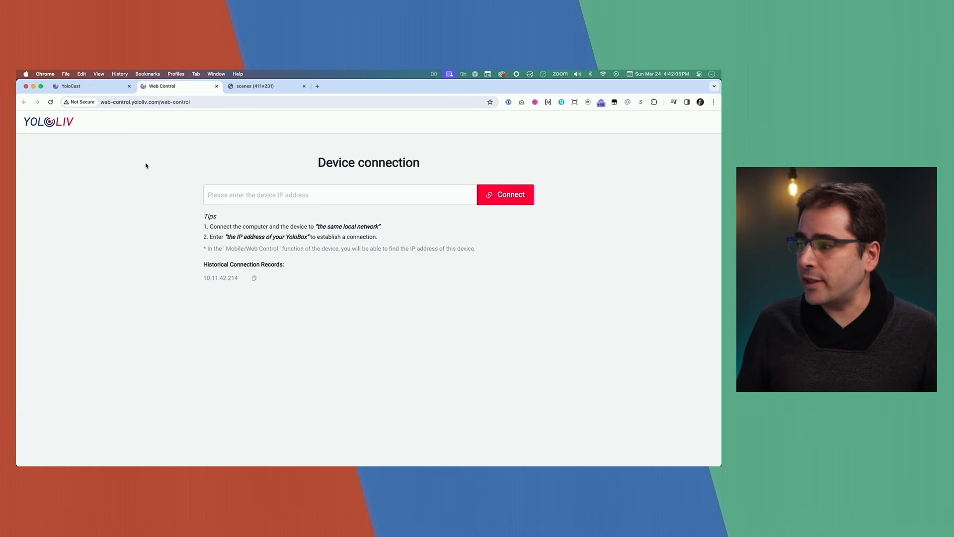
{"action": "left_click", "coordinate": [339, 194]}
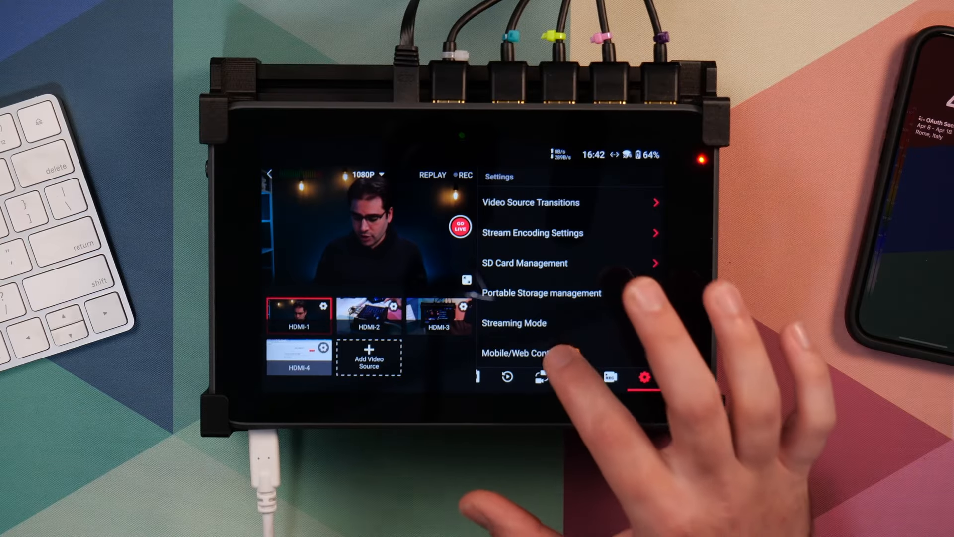
Show the YoloBox's Mobile/Web Control panel revealing IP address 10.11.42.214.
{"action": "left_click", "coordinate": [527, 353]}
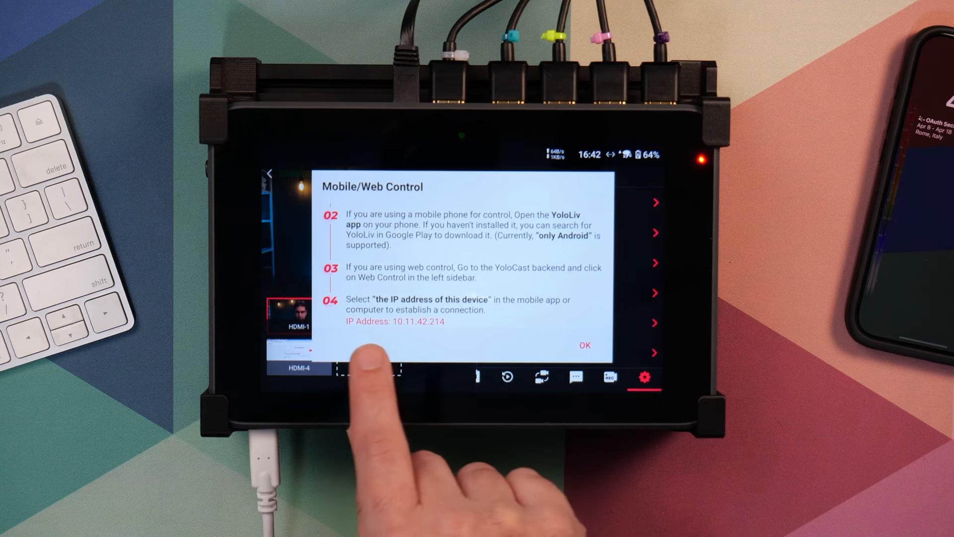
{"action": "left_click", "coordinate": [583, 345]}
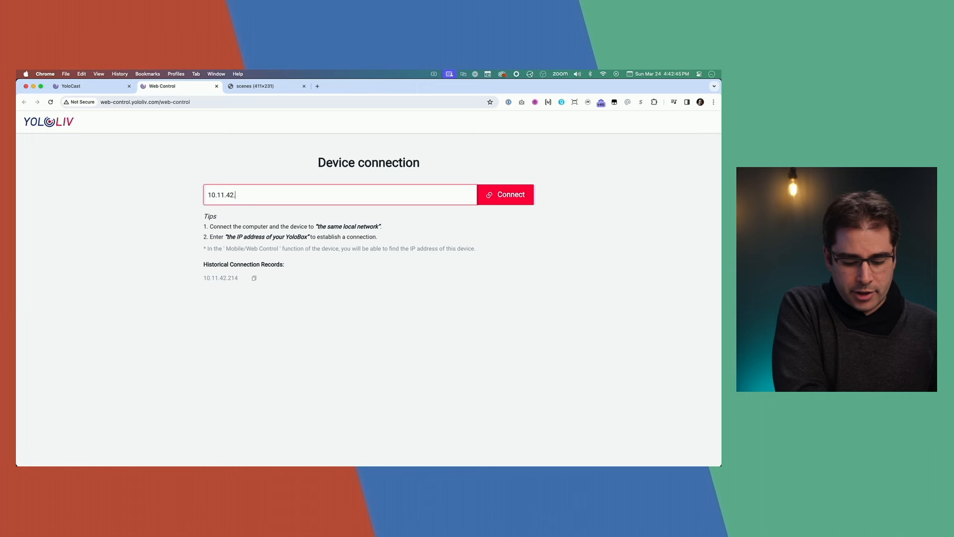
Connect Web Control to the YoloBox Ultra at 10.11.42.214 and show its HDMI sources.
{"action": "type", "text": "214"}
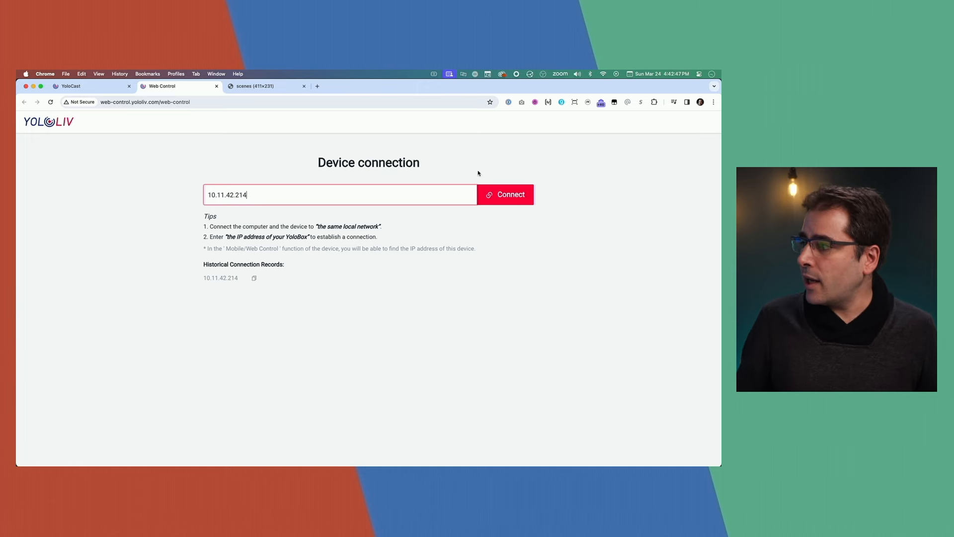
{"action": "left_click", "coordinate": [510, 194]}
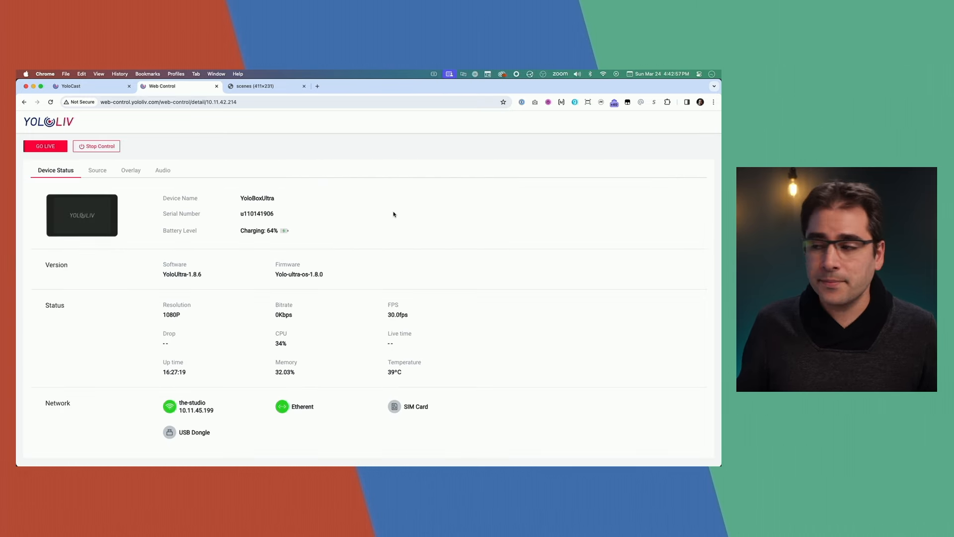
{"action": "mouse_move", "coordinate": [241, 279]}
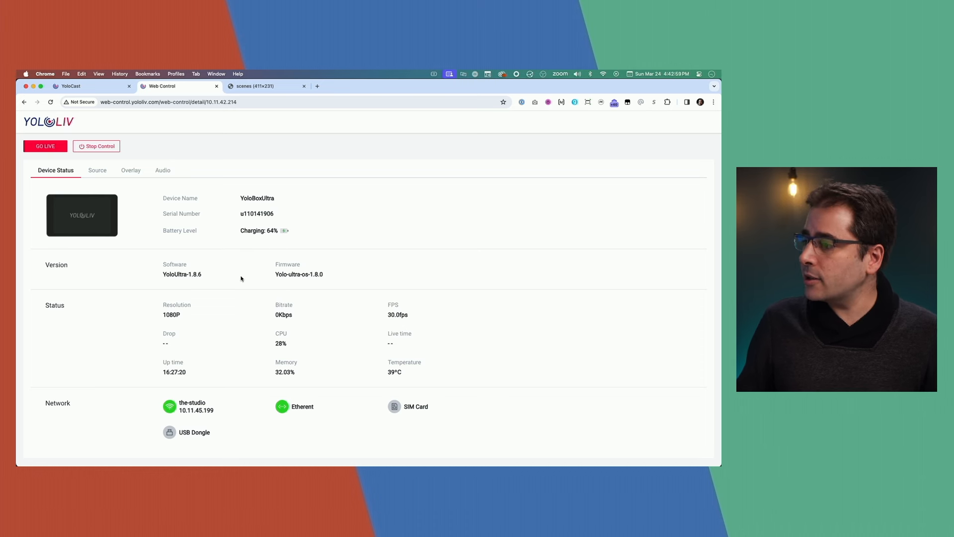
{"action": "mouse_move", "coordinate": [225, 409]}
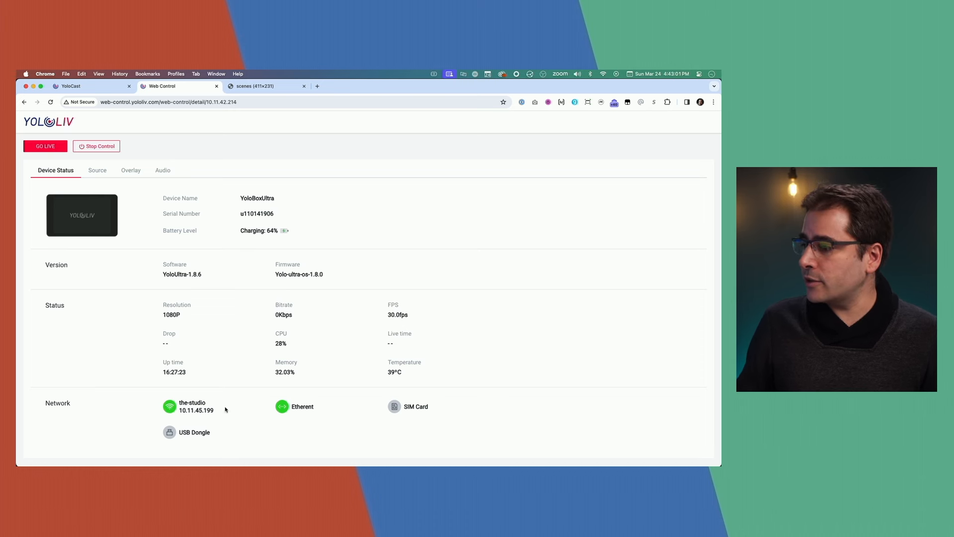
{"action": "mouse_move", "coordinate": [266, 375]}
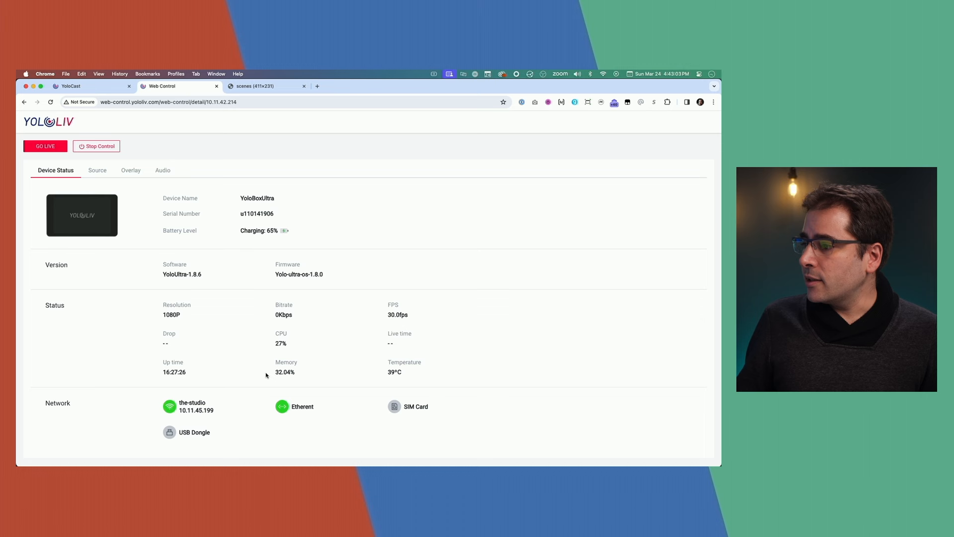
{"action": "mouse_move", "coordinate": [379, 320]}
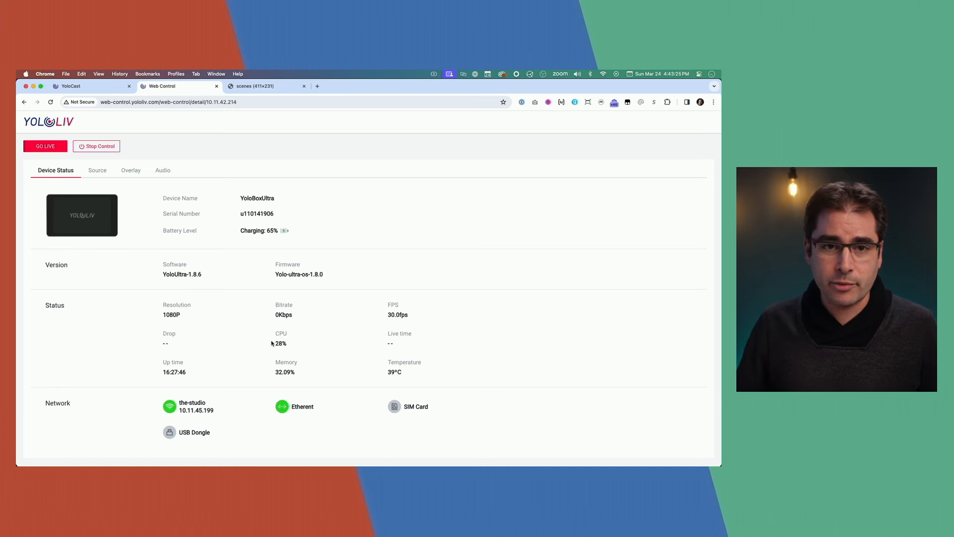
{"action": "left_click", "coordinate": [96, 170]}
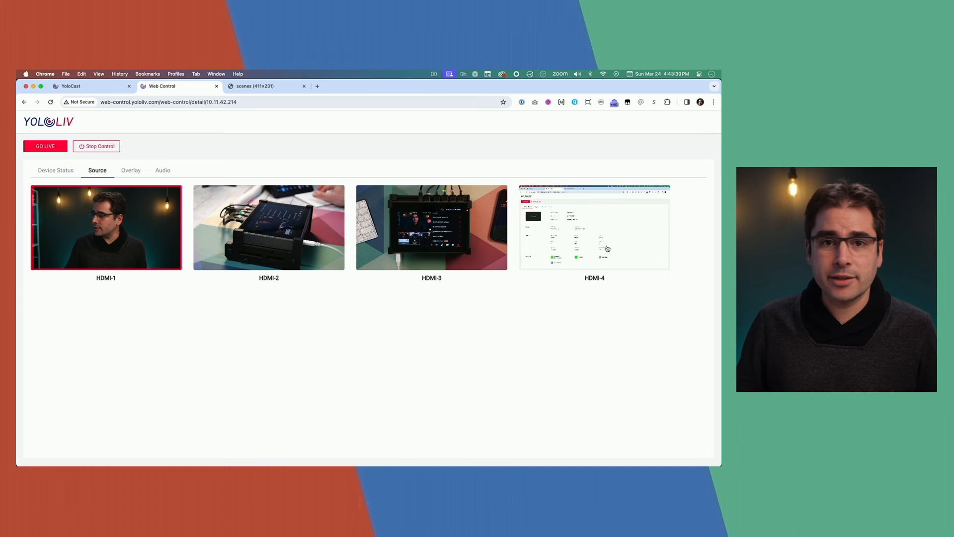
{"action": "mouse_move", "coordinate": [156, 250]}
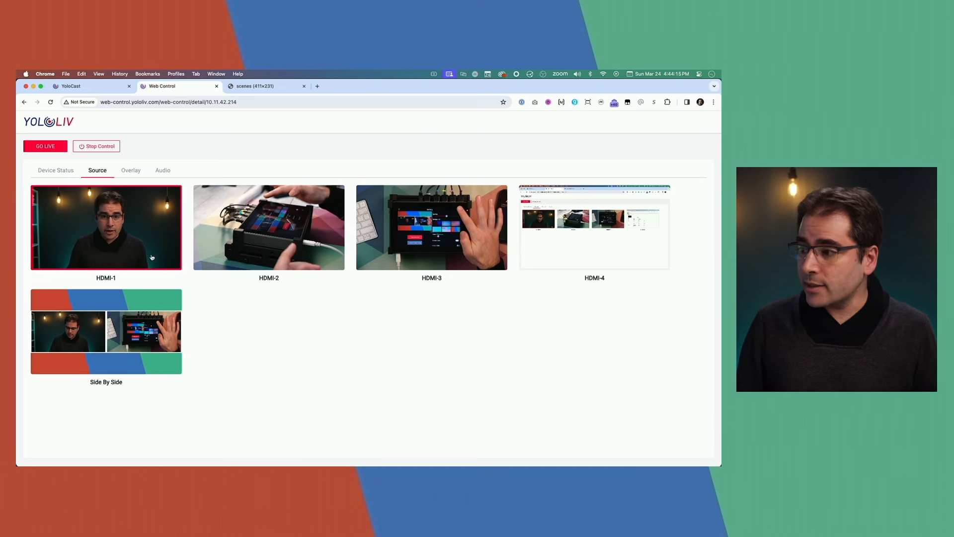
Switch the program output to HDMI-2, then HDMI-3, then back to HDMI-1.
{"action": "left_click", "coordinate": [268, 227]}
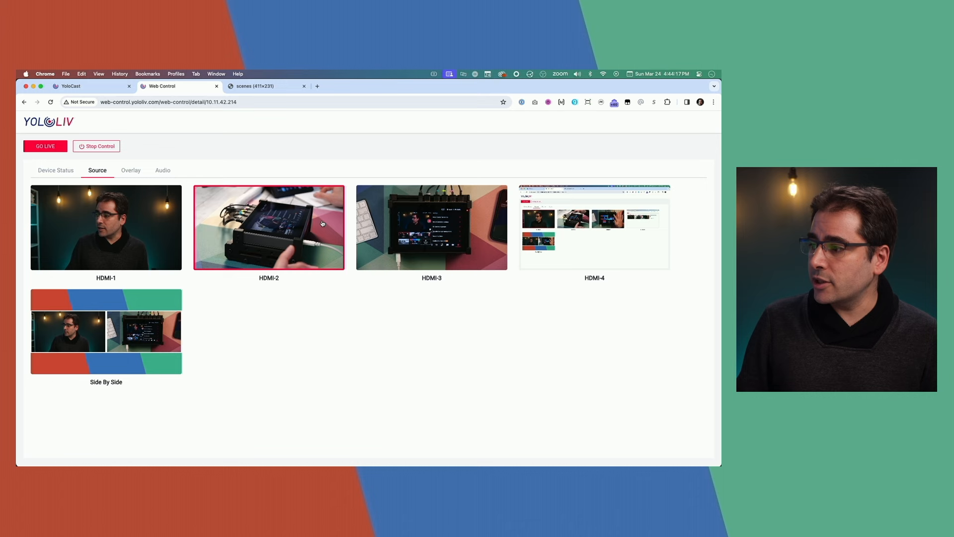
{"action": "left_click", "coordinate": [431, 227]}
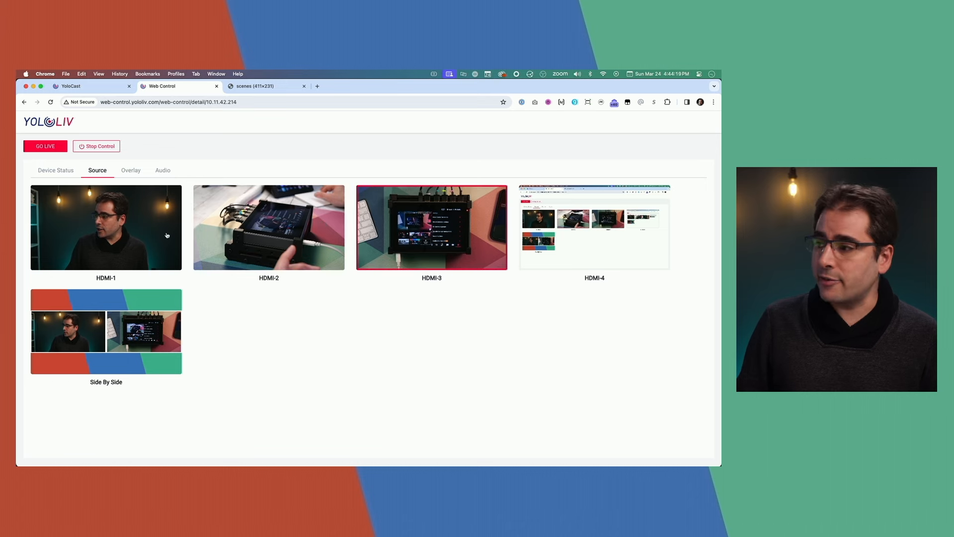
{"action": "left_click", "coordinate": [105, 227]}
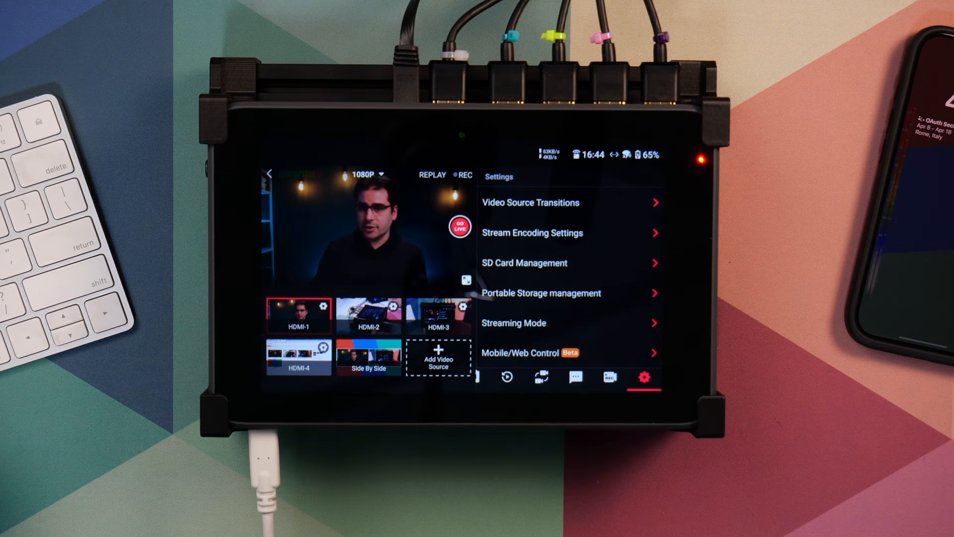
{"action": "left_click", "coordinate": [368, 313]}
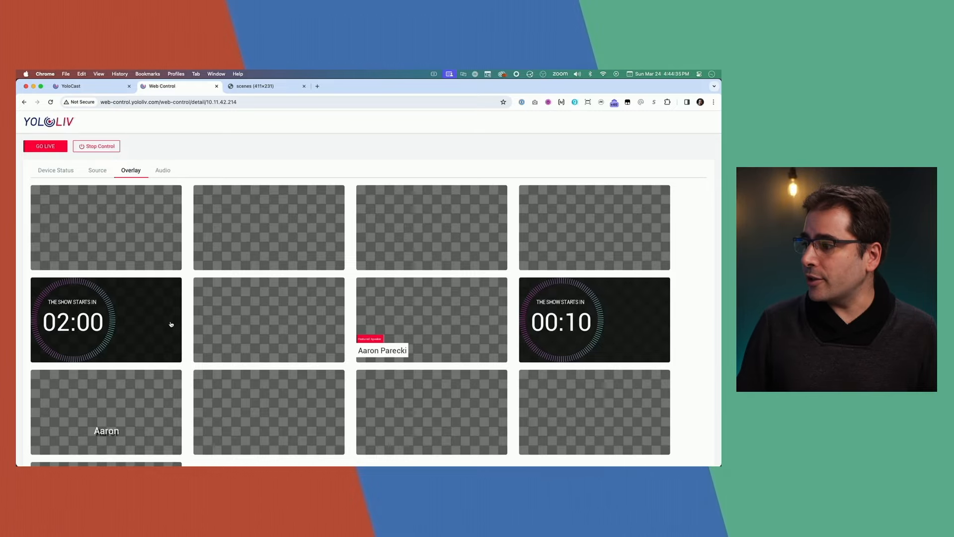
Toggle the speaker-name lower-third and 02:00 countdown overlays, then show the audio mixer.
{"action": "scroll", "scroll_direction": "down", "scroll_amount": 3}
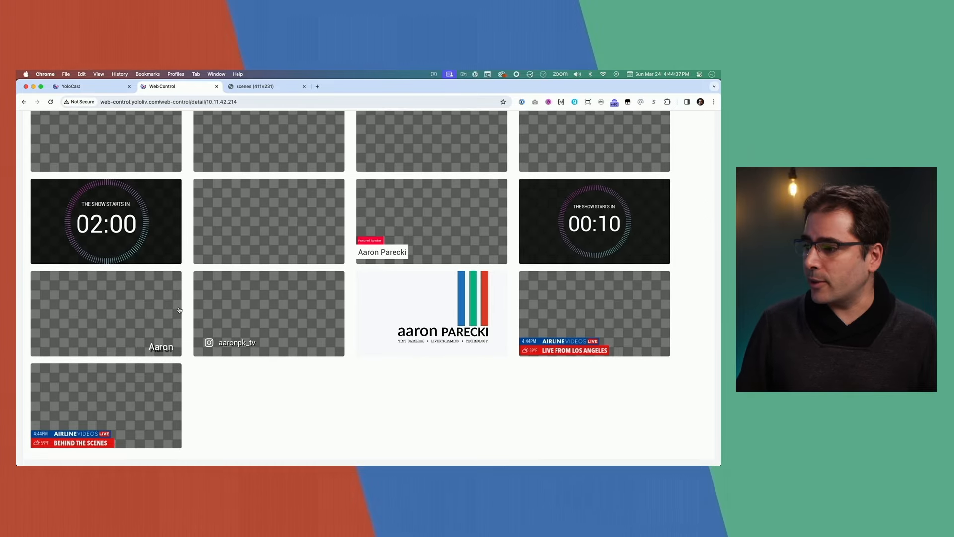
{"action": "scroll", "scroll_direction": "up", "scroll_amount": 3}
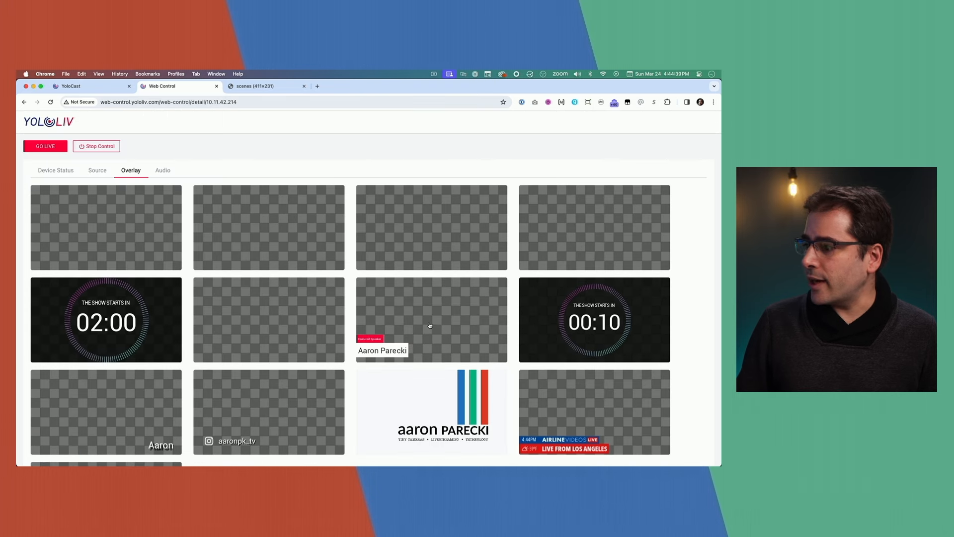
{"action": "left_click", "coordinate": [431, 320]}
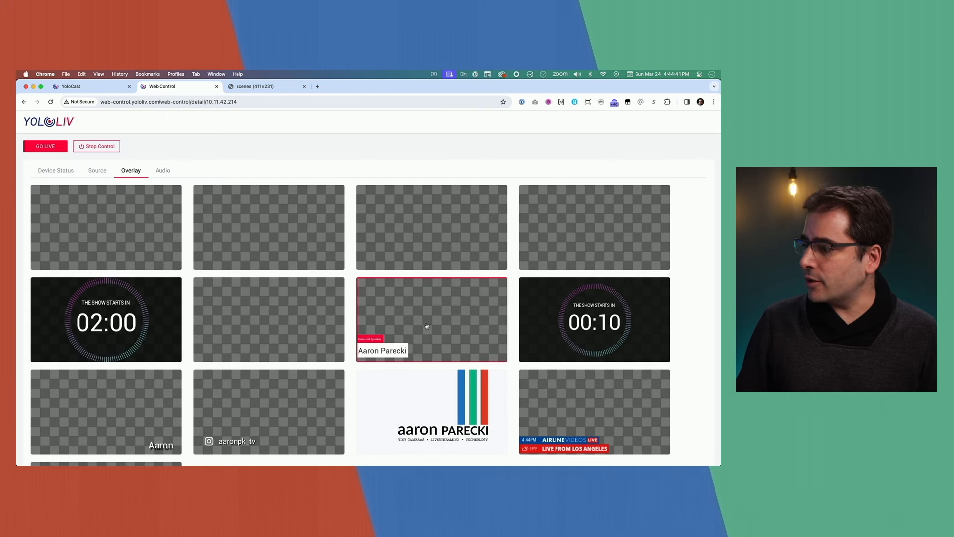
{"action": "left_click", "coordinate": [105, 320]}
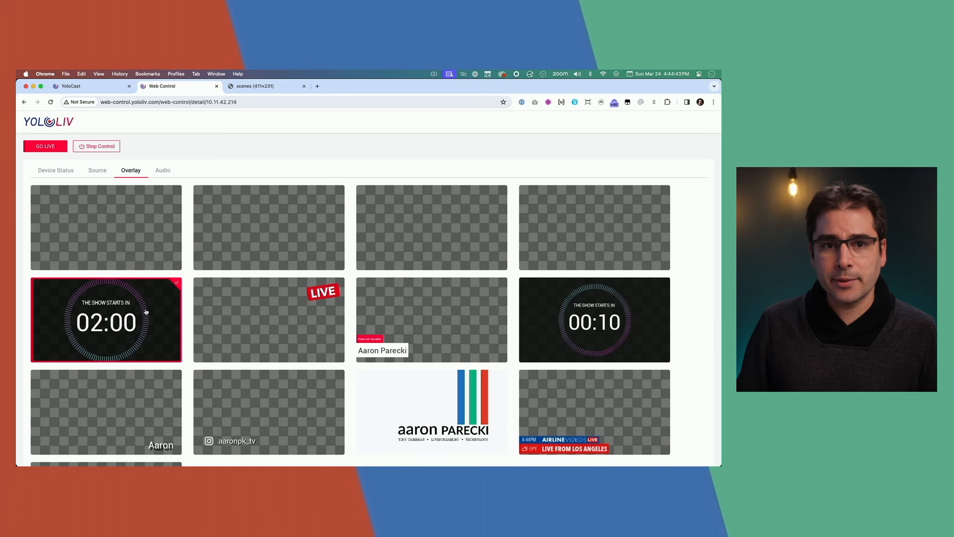
{"action": "scroll", "scroll_direction": "down", "scroll_amount": 3}
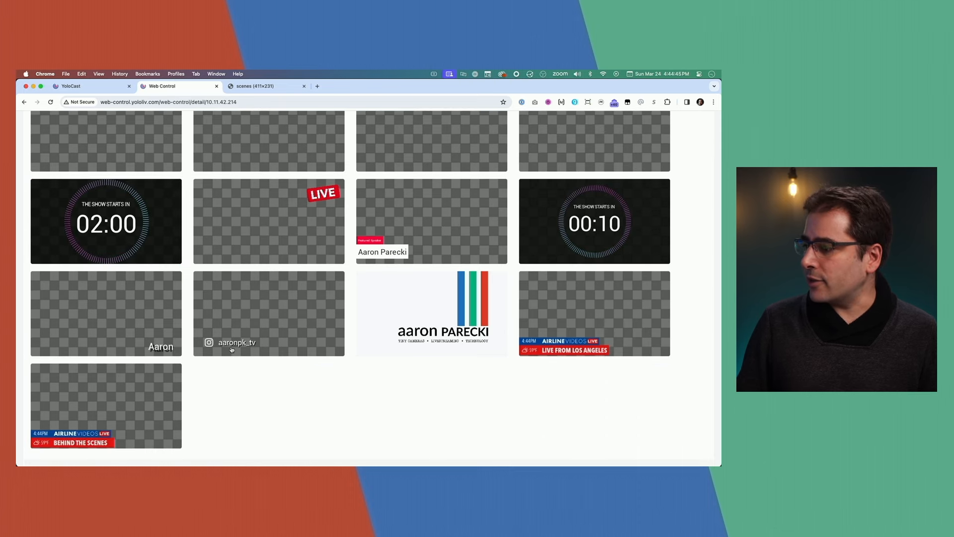
{"action": "left_click", "coordinate": [162, 171]}
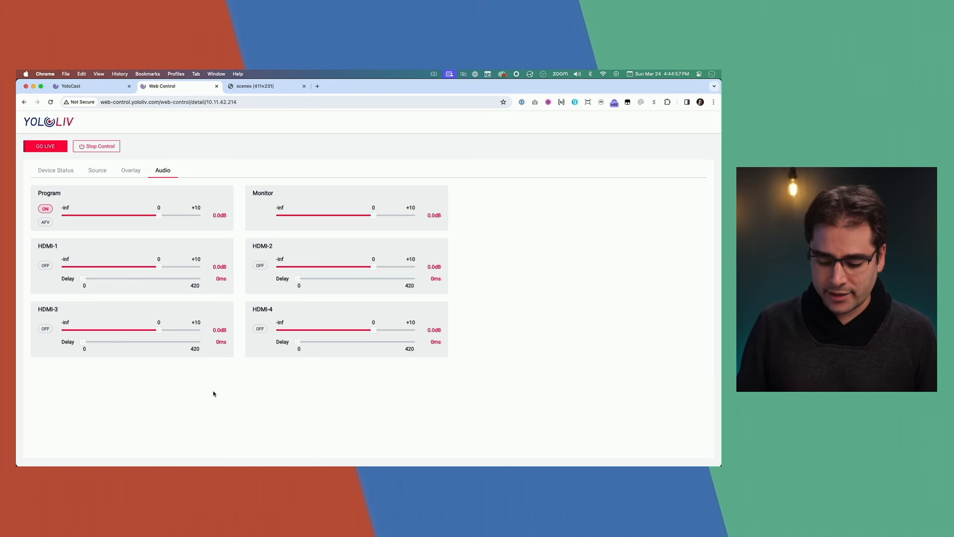
{"action": "mouse_move", "coordinate": [67, 233]}
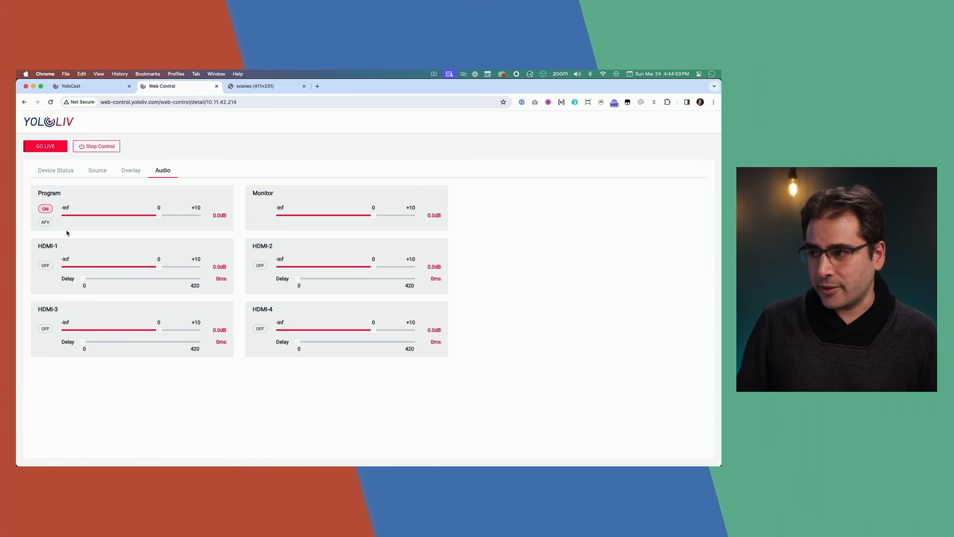
Turn on HDMI-2 audio in the mix and return to Device Status.
{"action": "left_click", "coordinate": [260, 265]}
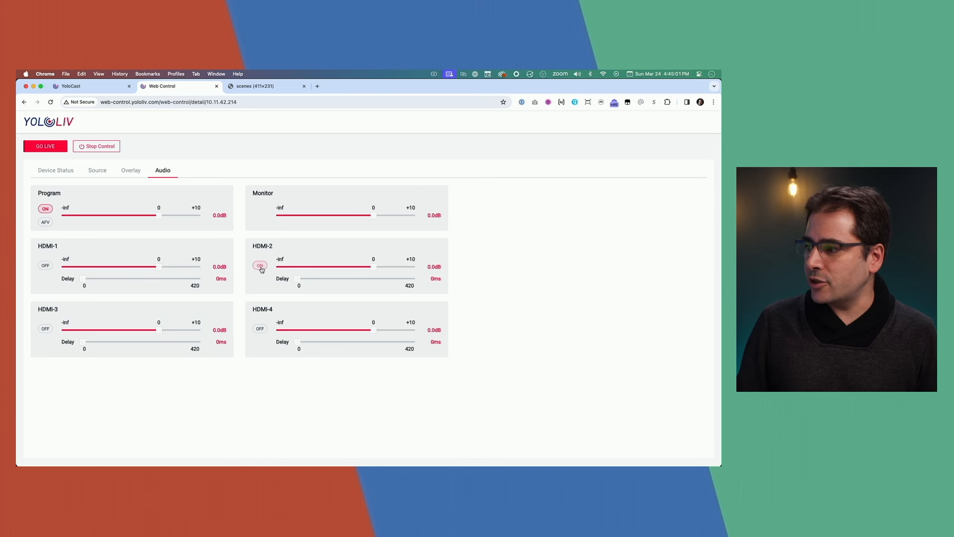
{"action": "left_click", "coordinate": [260, 266]}
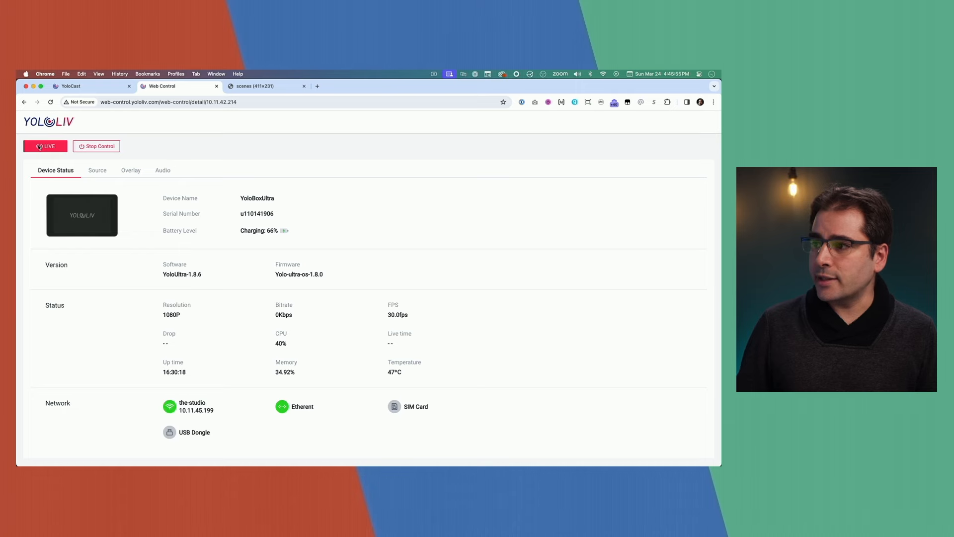
Go live from the YoloBox, then stop and end the stream after ten seconds.
{"action": "left_click", "coordinate": [45, 146]}
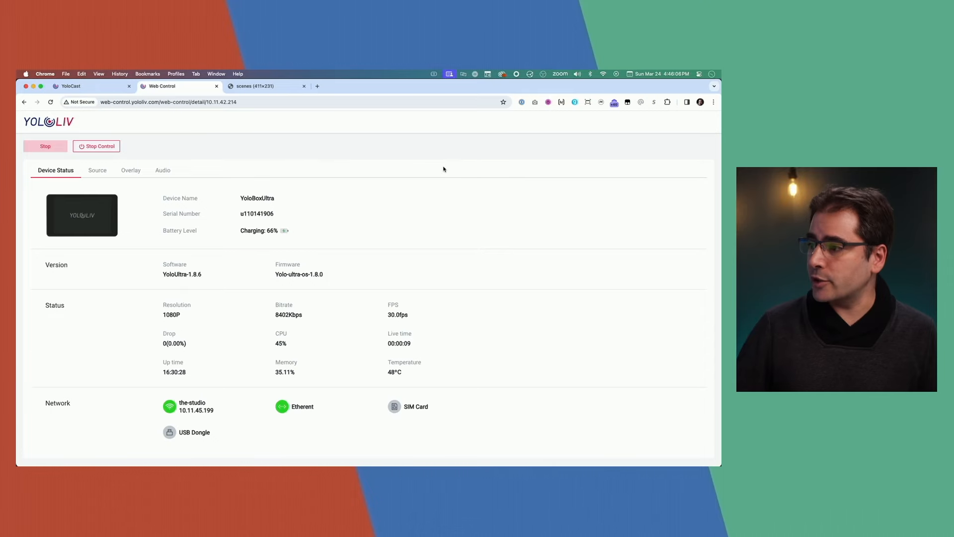
{"action": "left_click", "coordinate": [45, 146]}
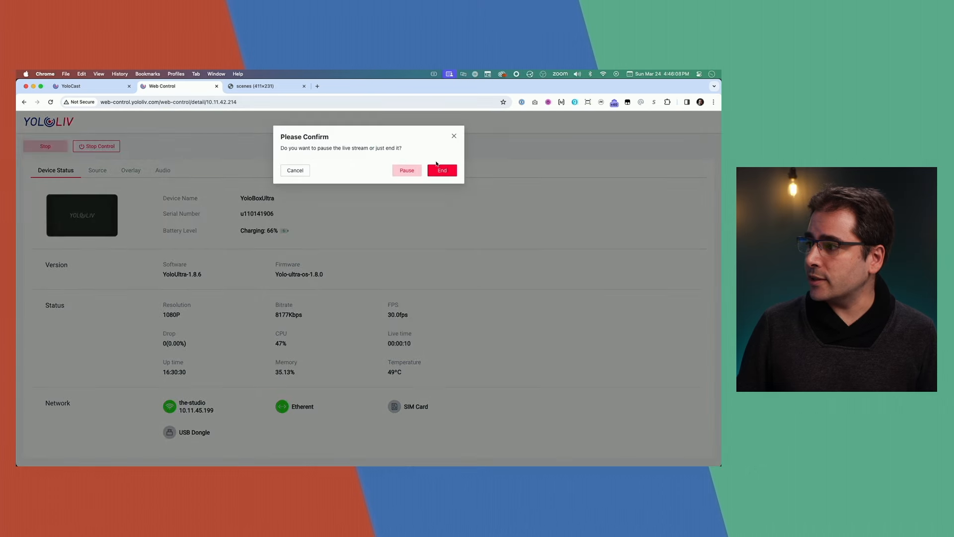
{"action": "left_click", "coordinate": [442, 170]}
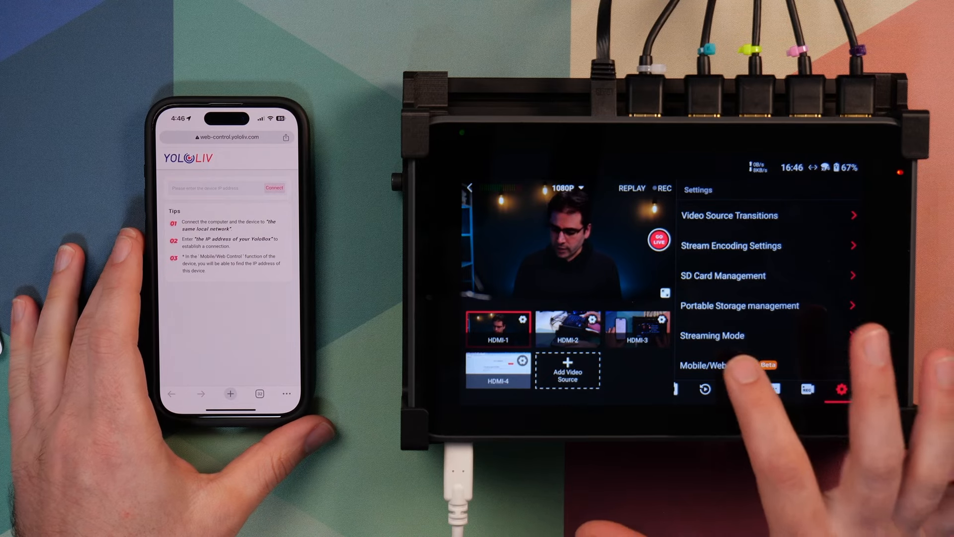
Show the YoloBox's IP address and open YoloCast Web Control on the phone.
{"action": "left_click", "coordinate": [706, 366]}
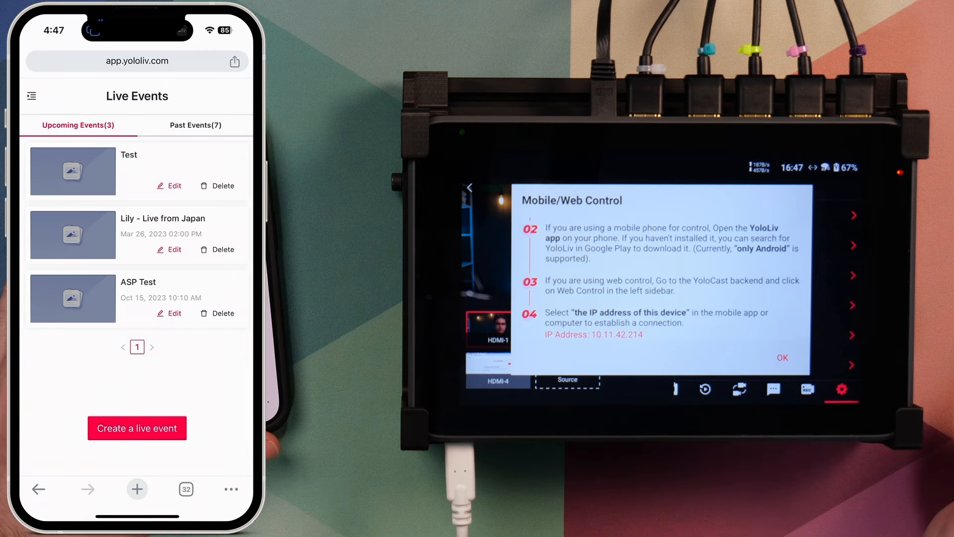
{"action": "left_click", "coordinate": [30, 95]}
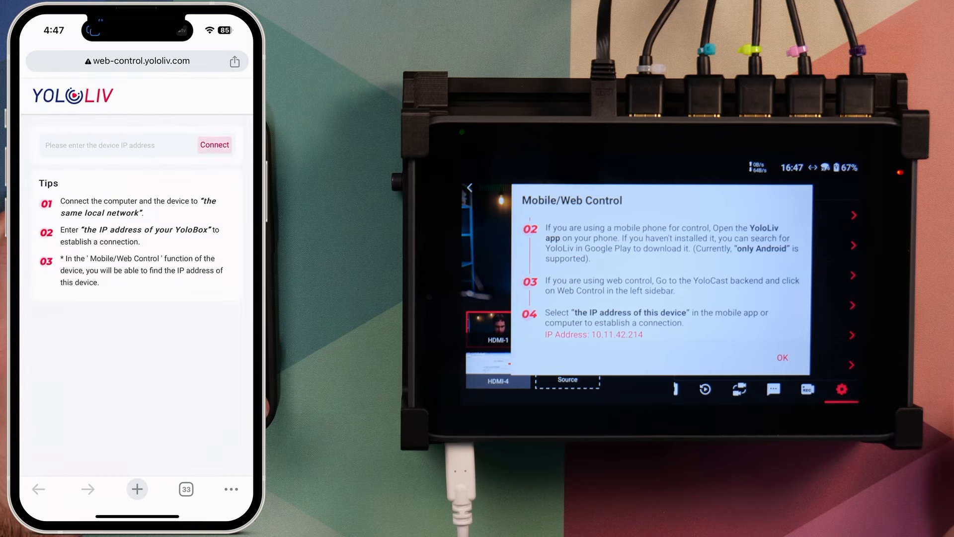
Enter IP address 10.11.42.214 on the phone and connect to the YoloBox.
{"action": "left_click", "coordinate": [101, 145]}
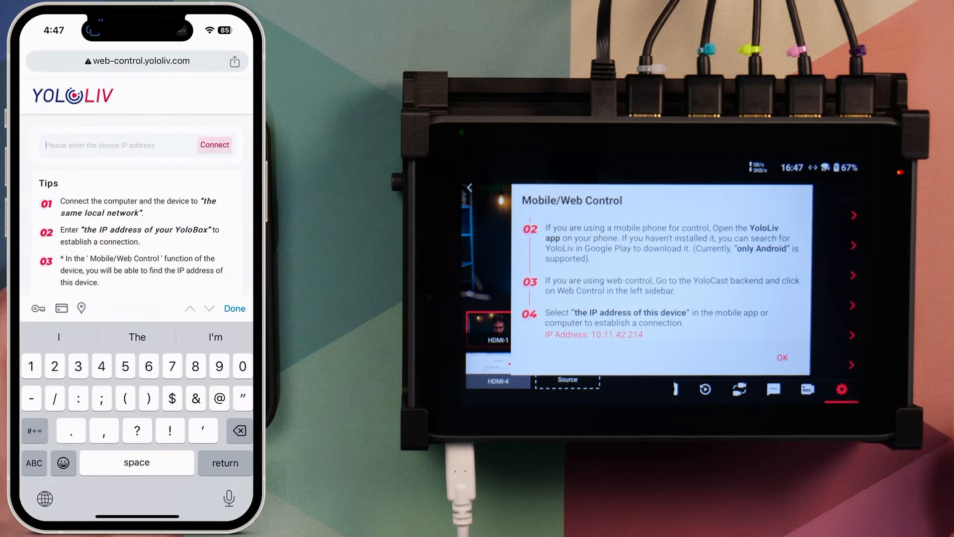
{"action": "type", "text": "10.11"}
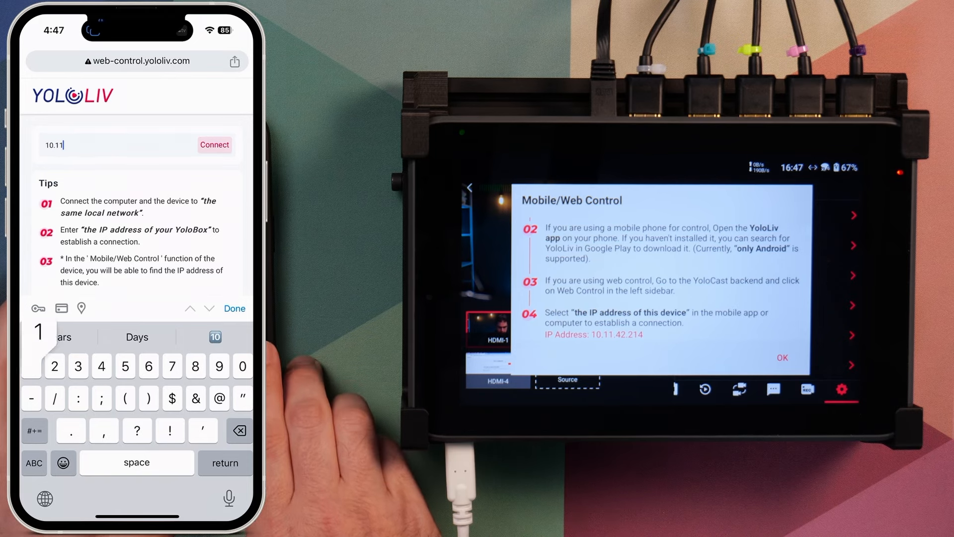
{"action": "type", "text": "42"}
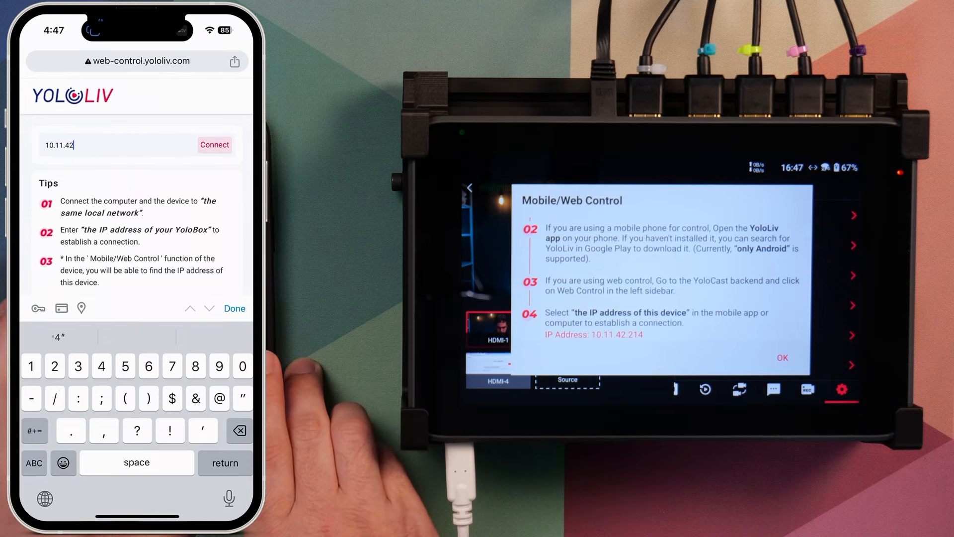
{"action": "type", "text": "214"}
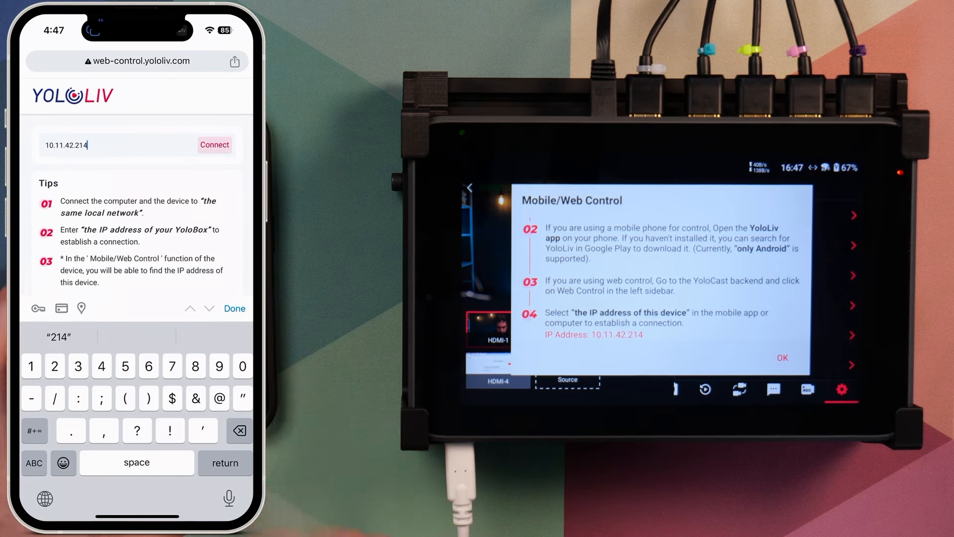
{"action": "left_click", "coordinate": [214, 145]}
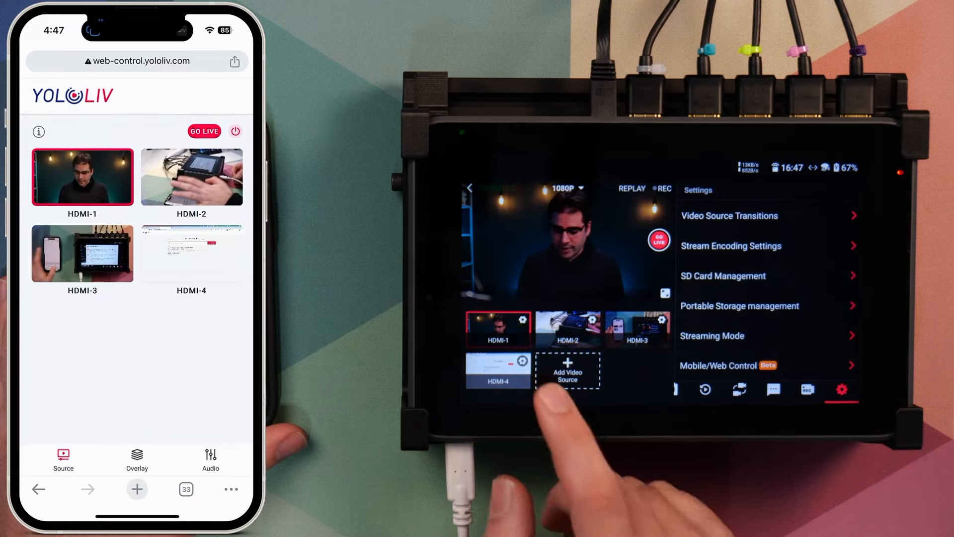
Cut the live output to HDMI-2, HDMI-3, then HDMI-2 again, and bring up the overlay library.
{"action": "left_click", "coordinate": [567, 328]}
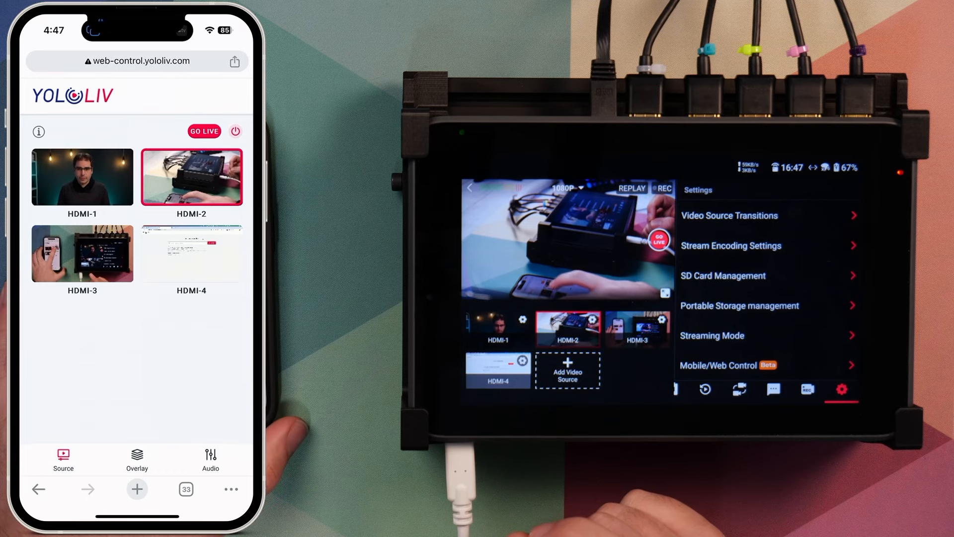
{"action": "left_click", "coordinate": [82, 254]}
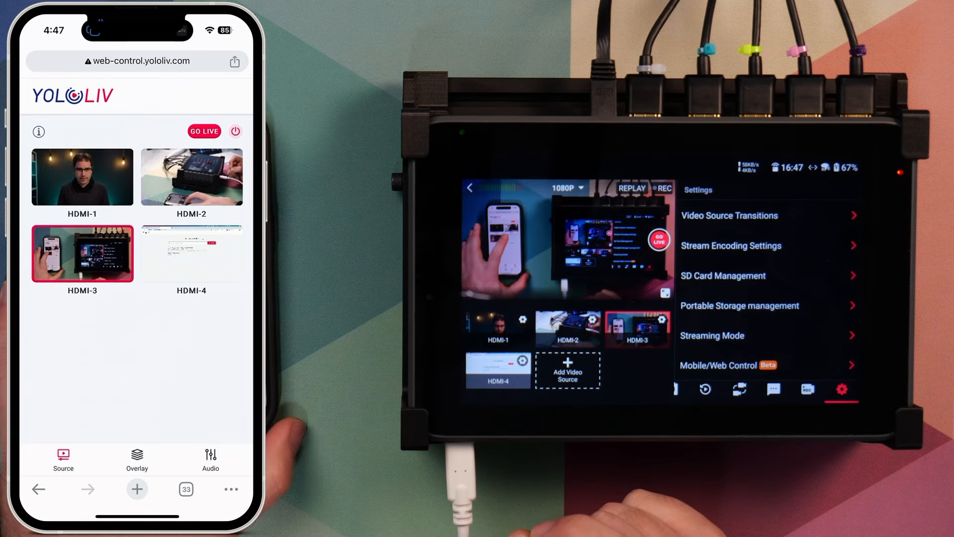
{"action": "left_click", "coordinate": [191, 177]}
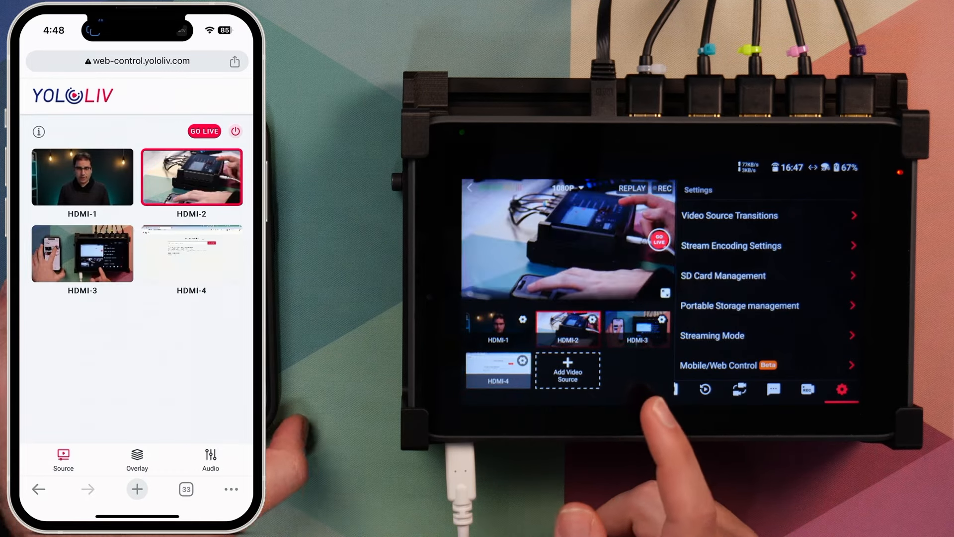
{"action": "left_click", "coordinate": [137, 459]}
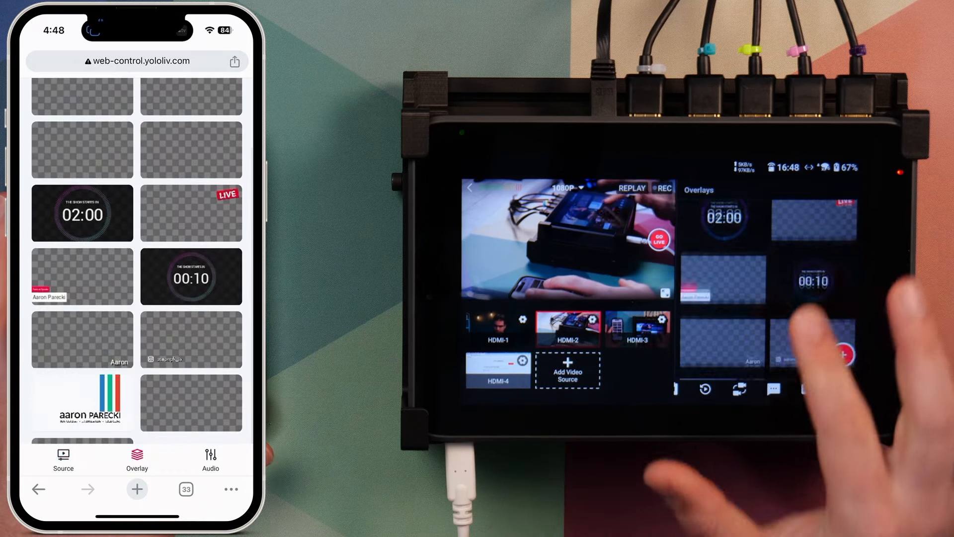
Show the 02:00 countdown, swap to the speaker lower third, then the logo card, and remove it.
{"action": "left_click", "coordinate": [82, 212]}
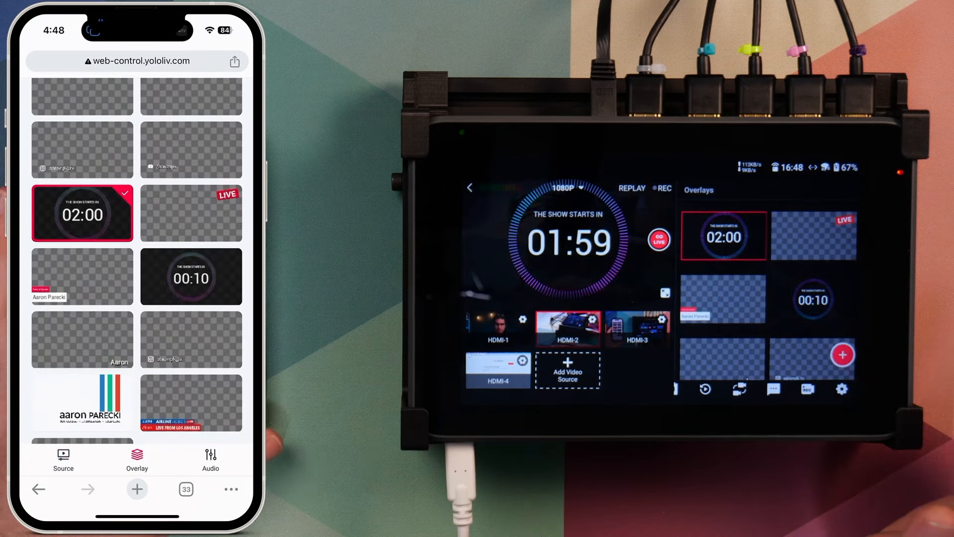
{"action": "left_click", "coordinate": [82, 276]}
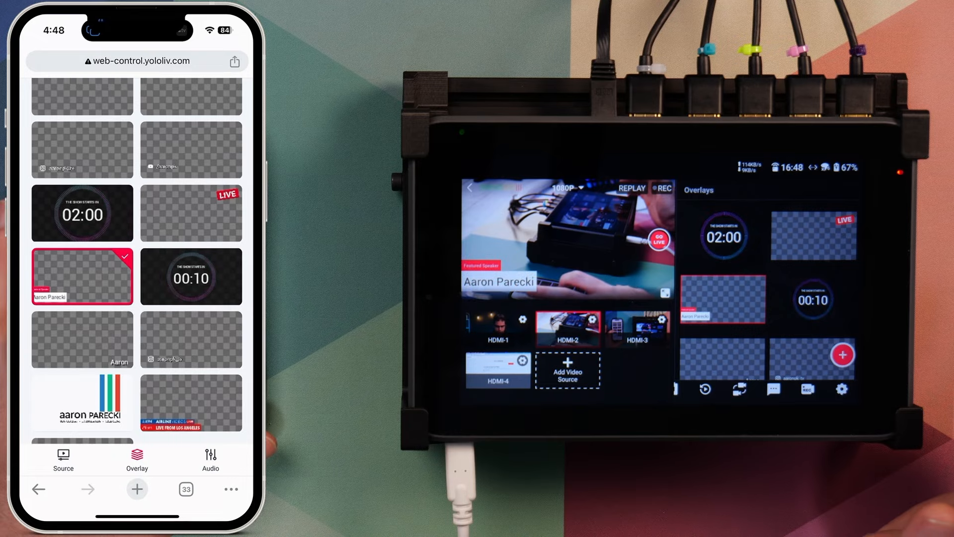
{"action": "left_click", "coordinate": [81, 401]}
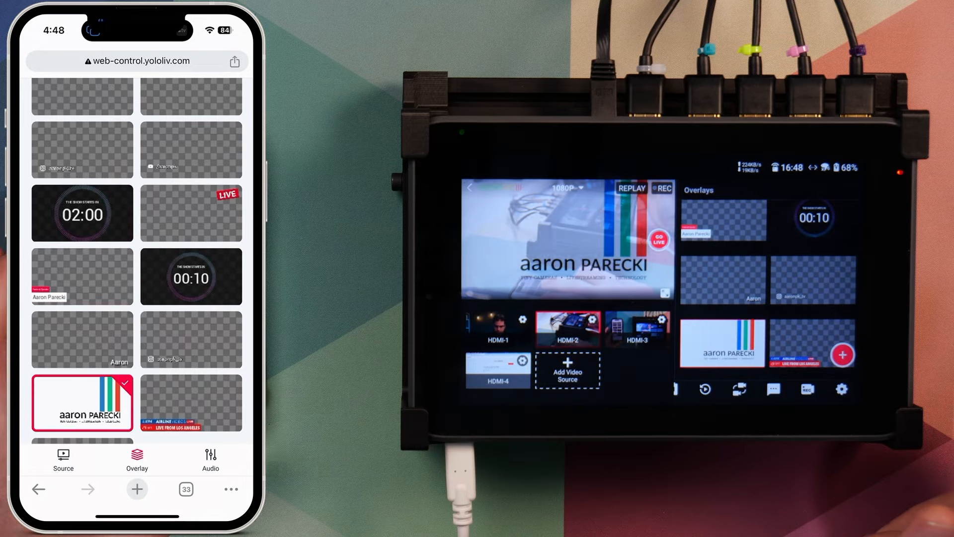
{"action": "scroll", "scroll_direction": "down", "scroll_amount": 3}
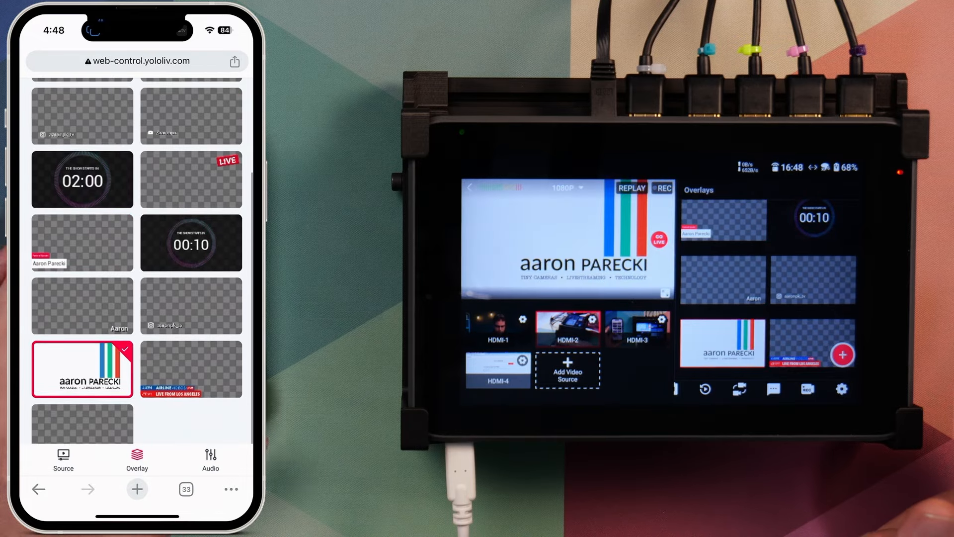
{"action": "left_click", "coordinate": [210, 458]}
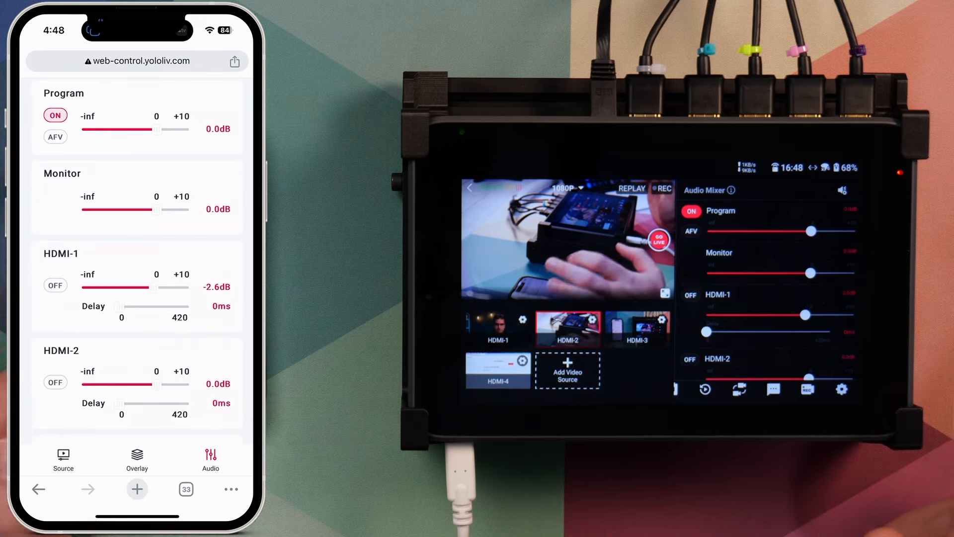
Leave the audio mixer and return to the four HDMI source previews.
{"action": "left_click", "coordinate": [63, 457]}
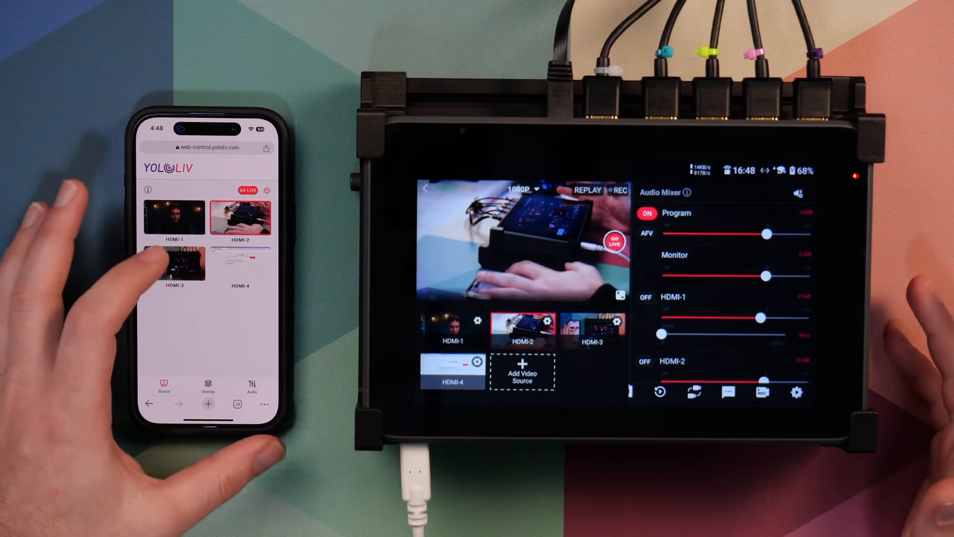
Cut the program feed to HDMI-1, then back to HDMI-2.
{"action": "left_click", "coordinate": [176, 217]}
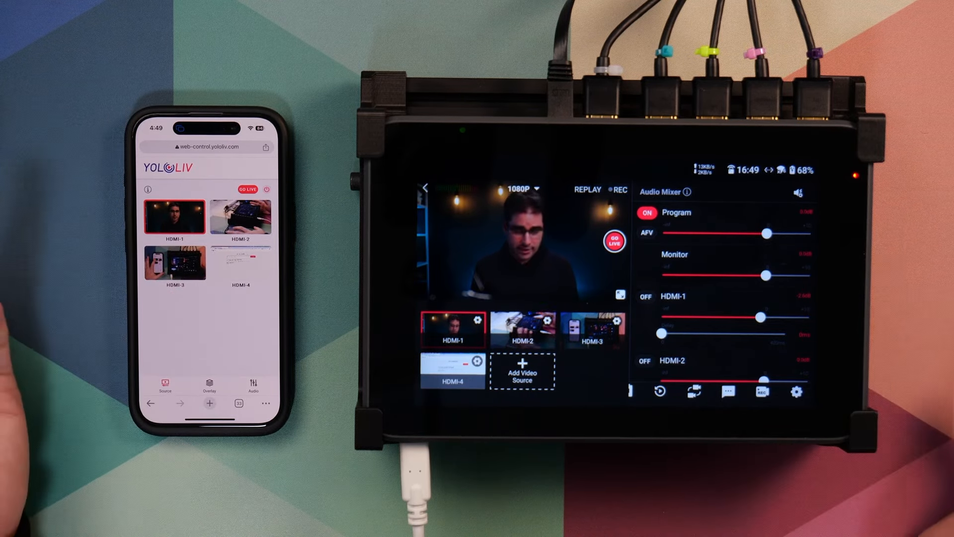
{"action": "left_click", "coordinate": [242, 216]}
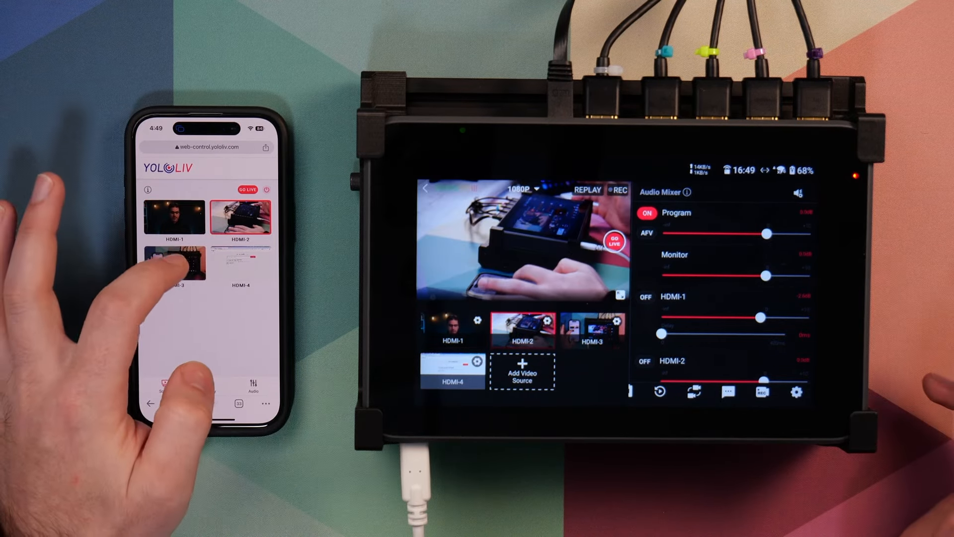